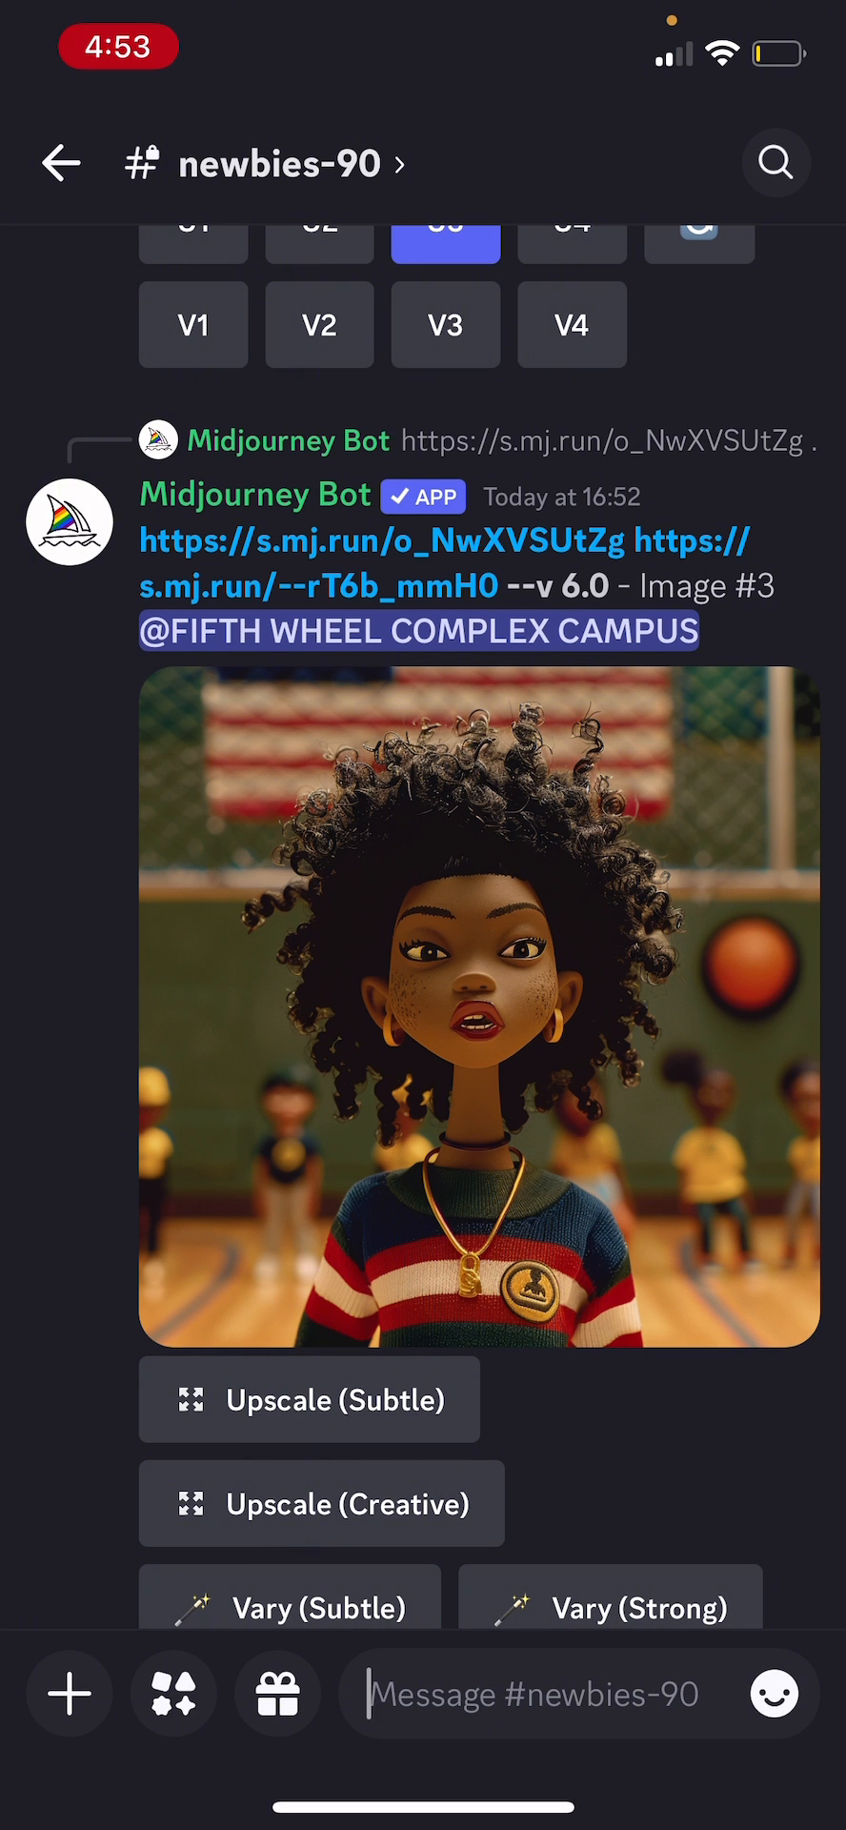
# Step: Enter Midjourney Bot's /imagine command in the newbies-90 message box via the slash-command suggestions
pyautogui.click(538, 1692)
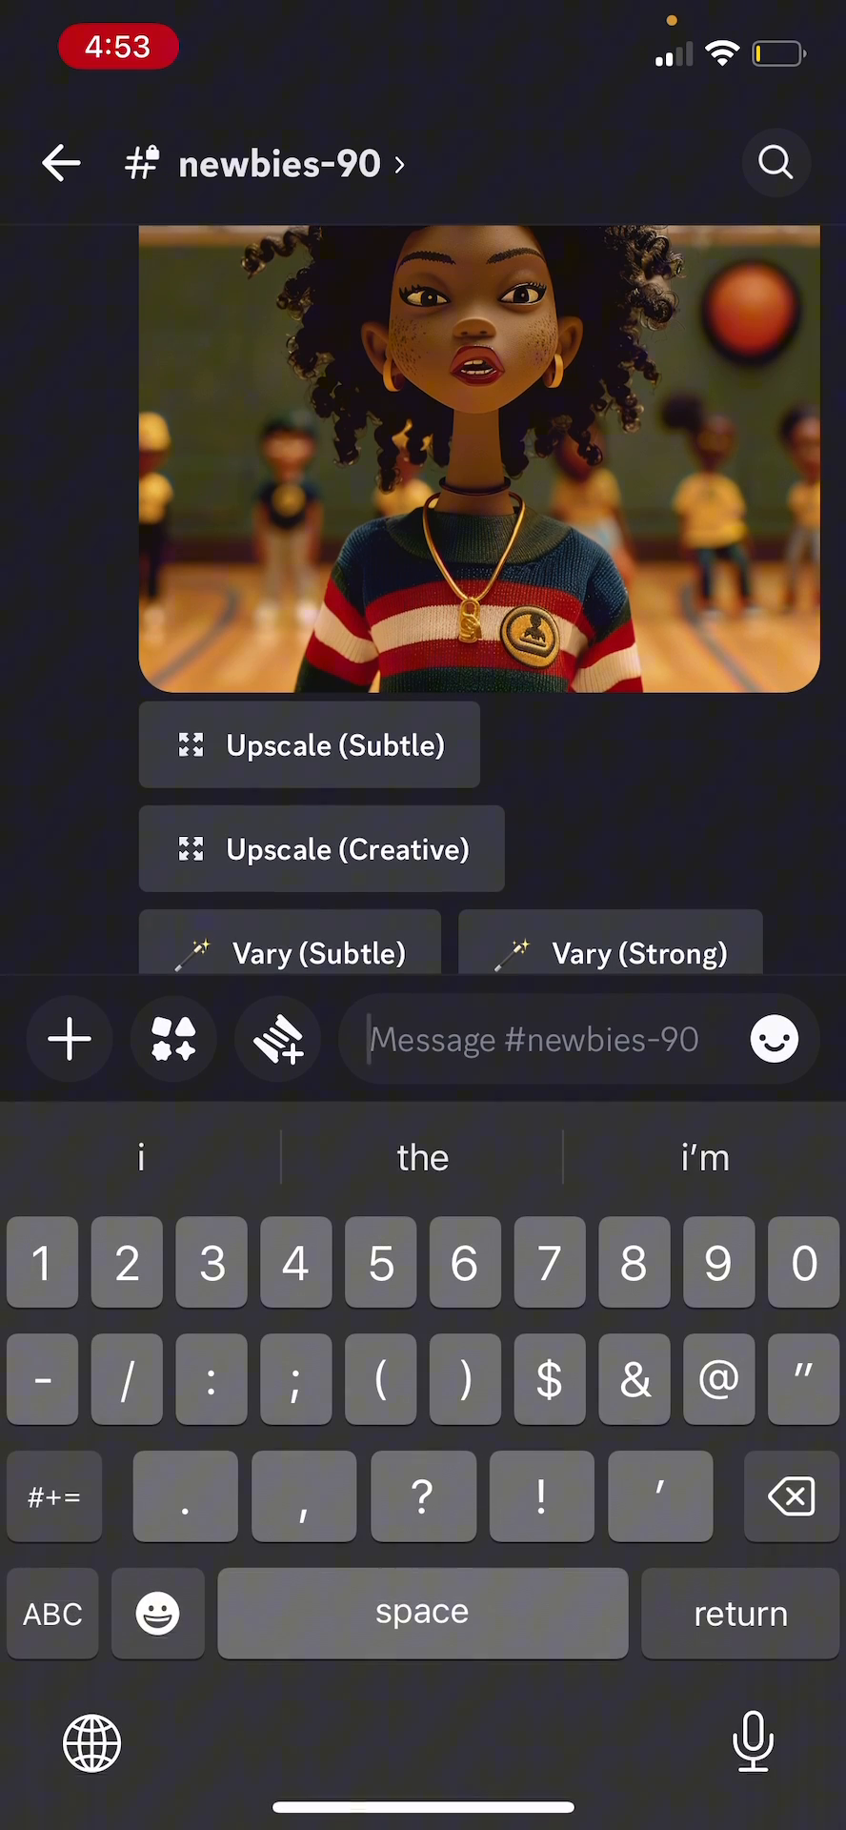
pyautogui.write('/im')
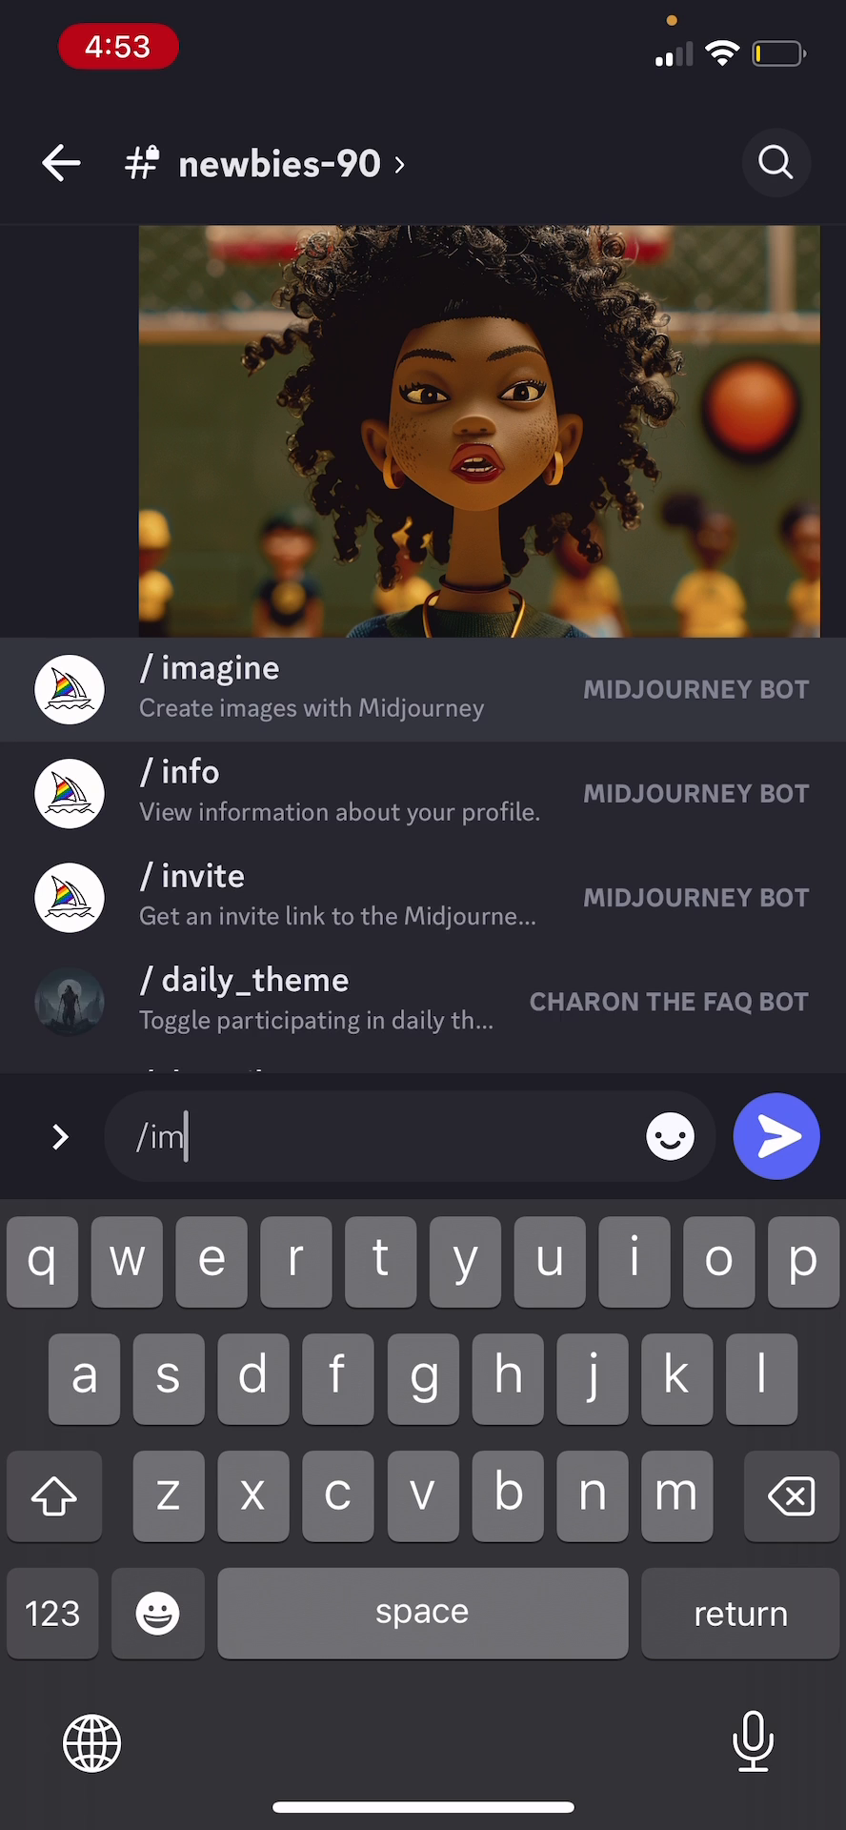
pyautogui.click(209, 667)
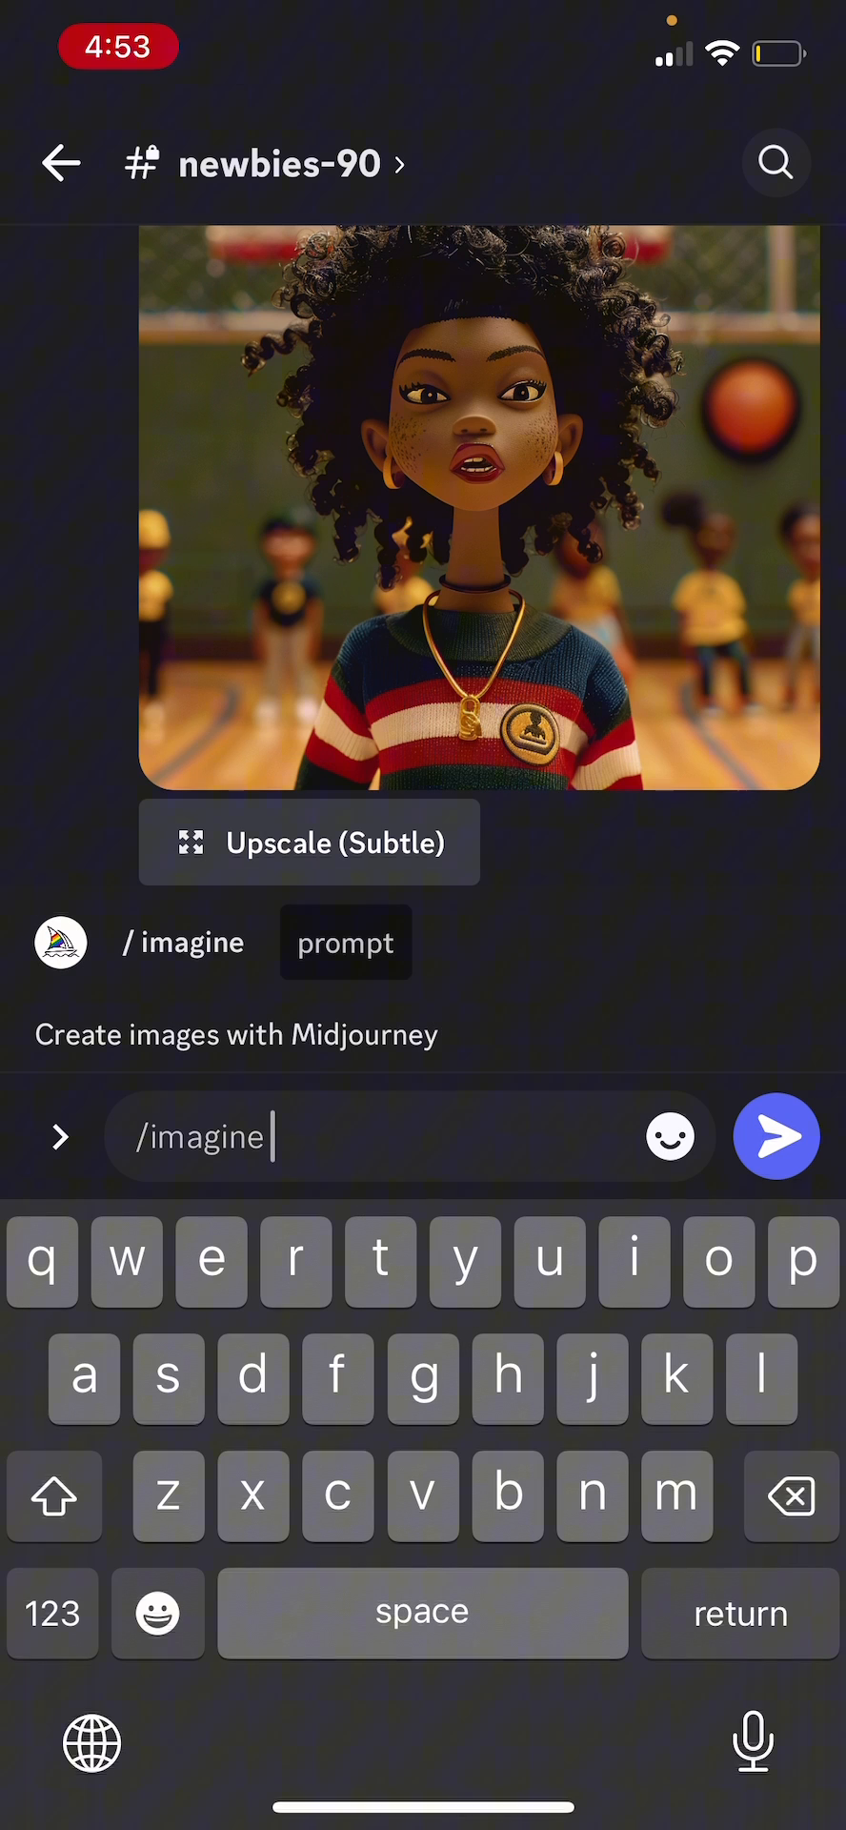
pyautogui.click(345, 941)
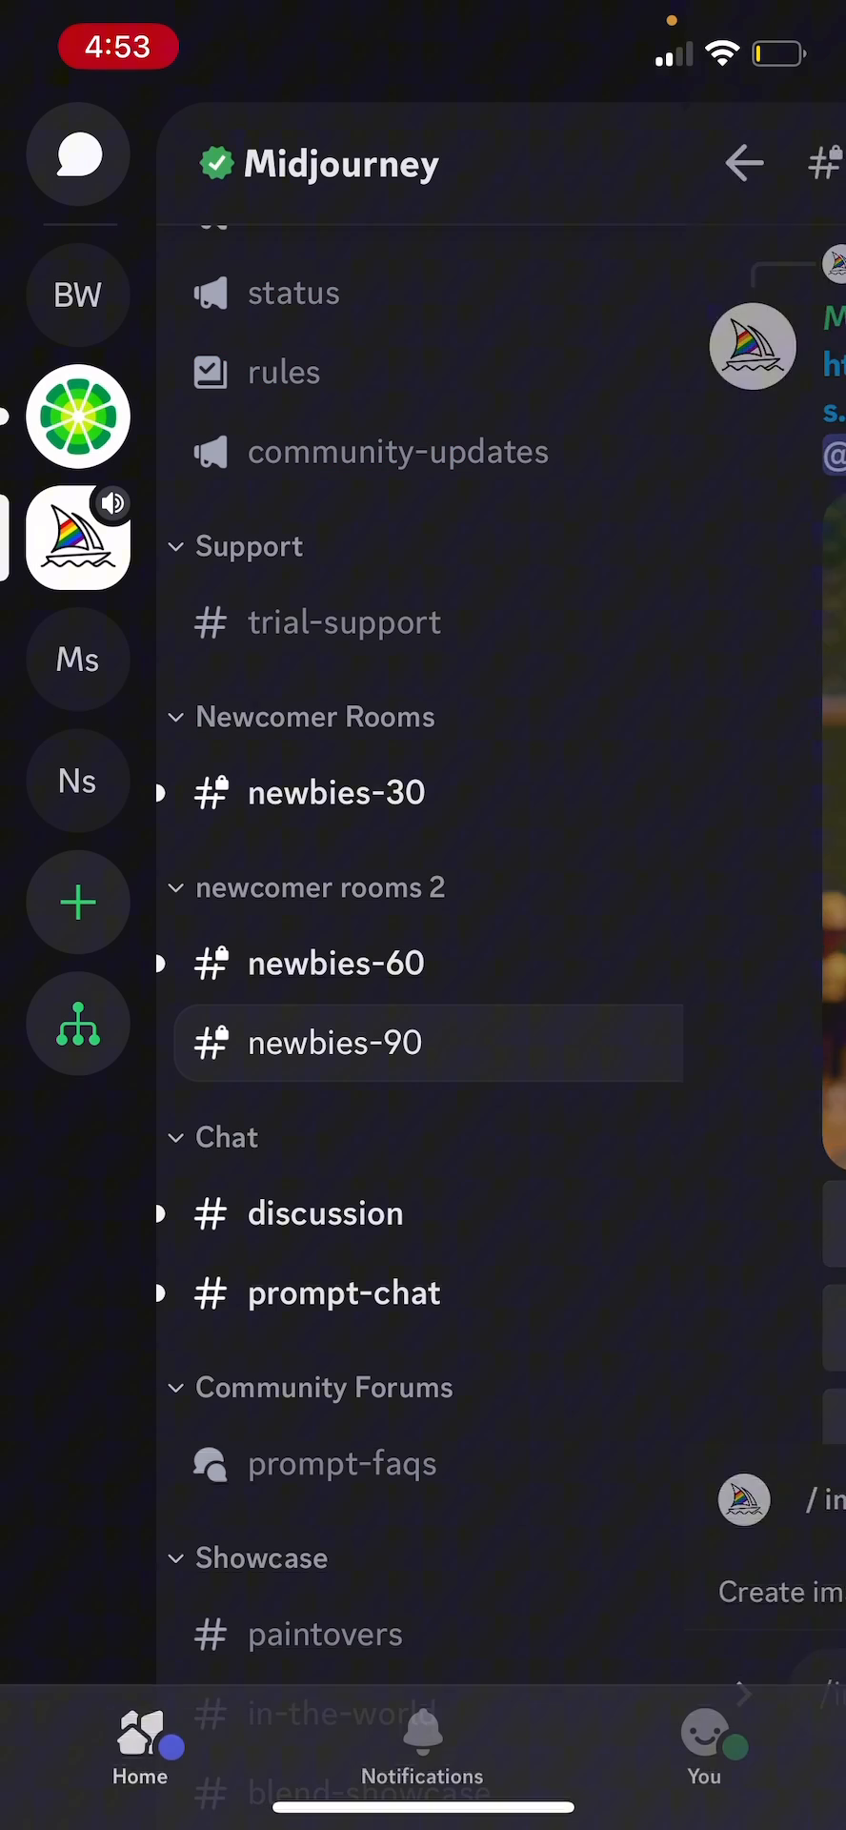
# Step: Scroll the Midjourney server's channel list to reach the announcements channel
pyautogui.scroll(-3)
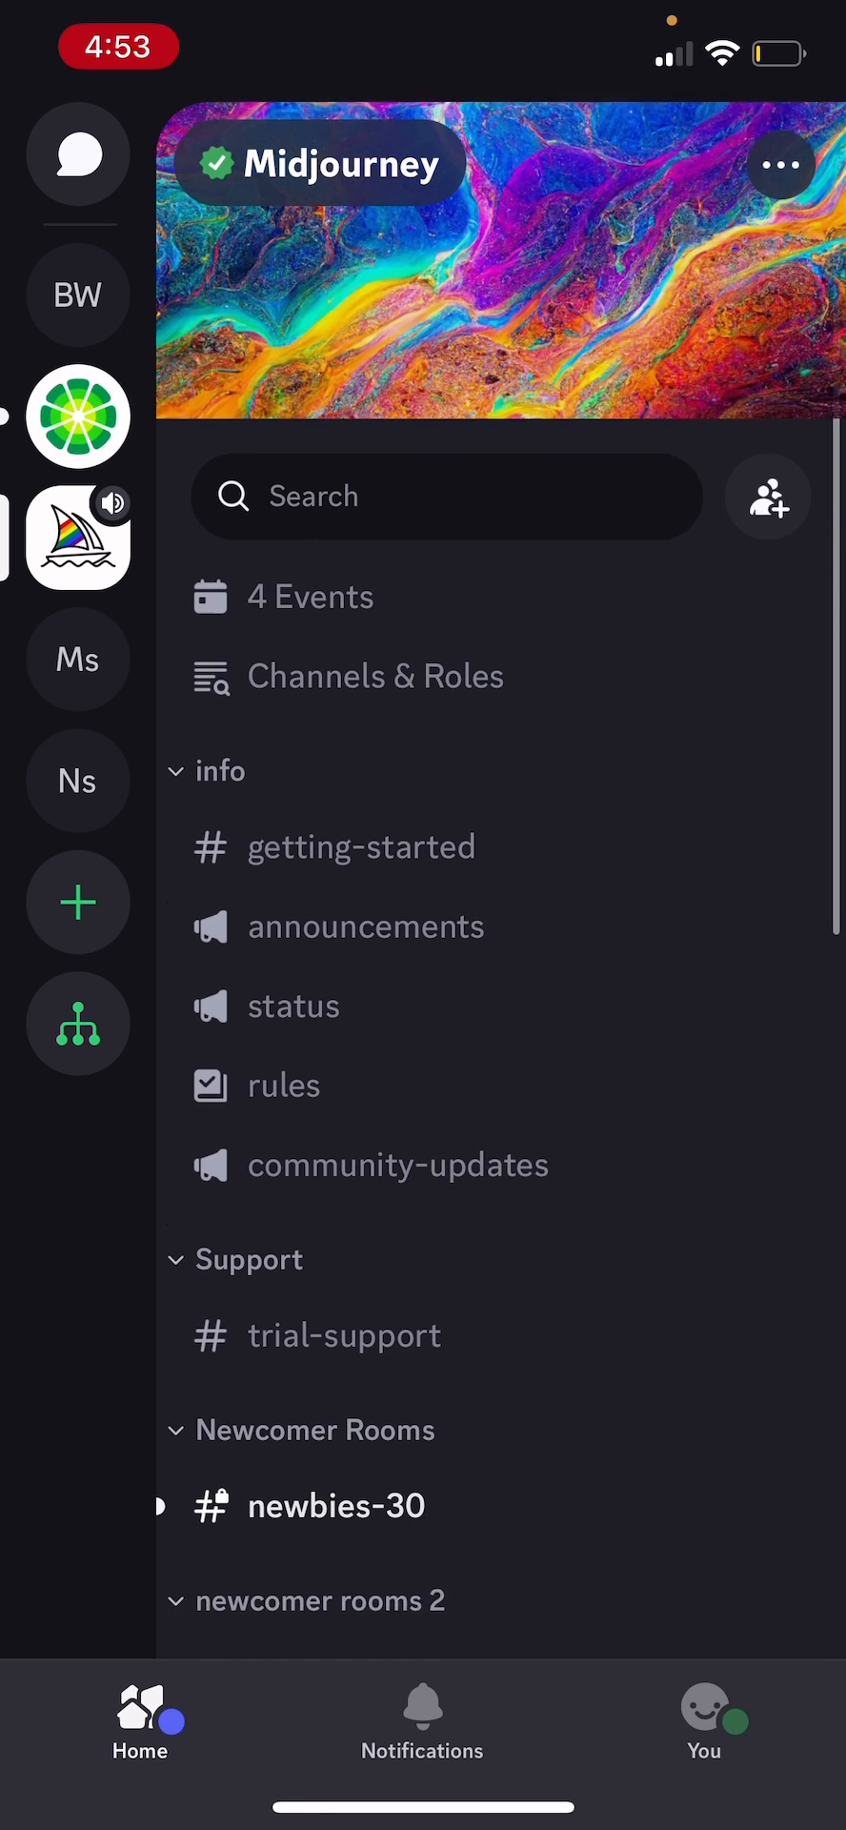
pyautogui.scroll(-3)
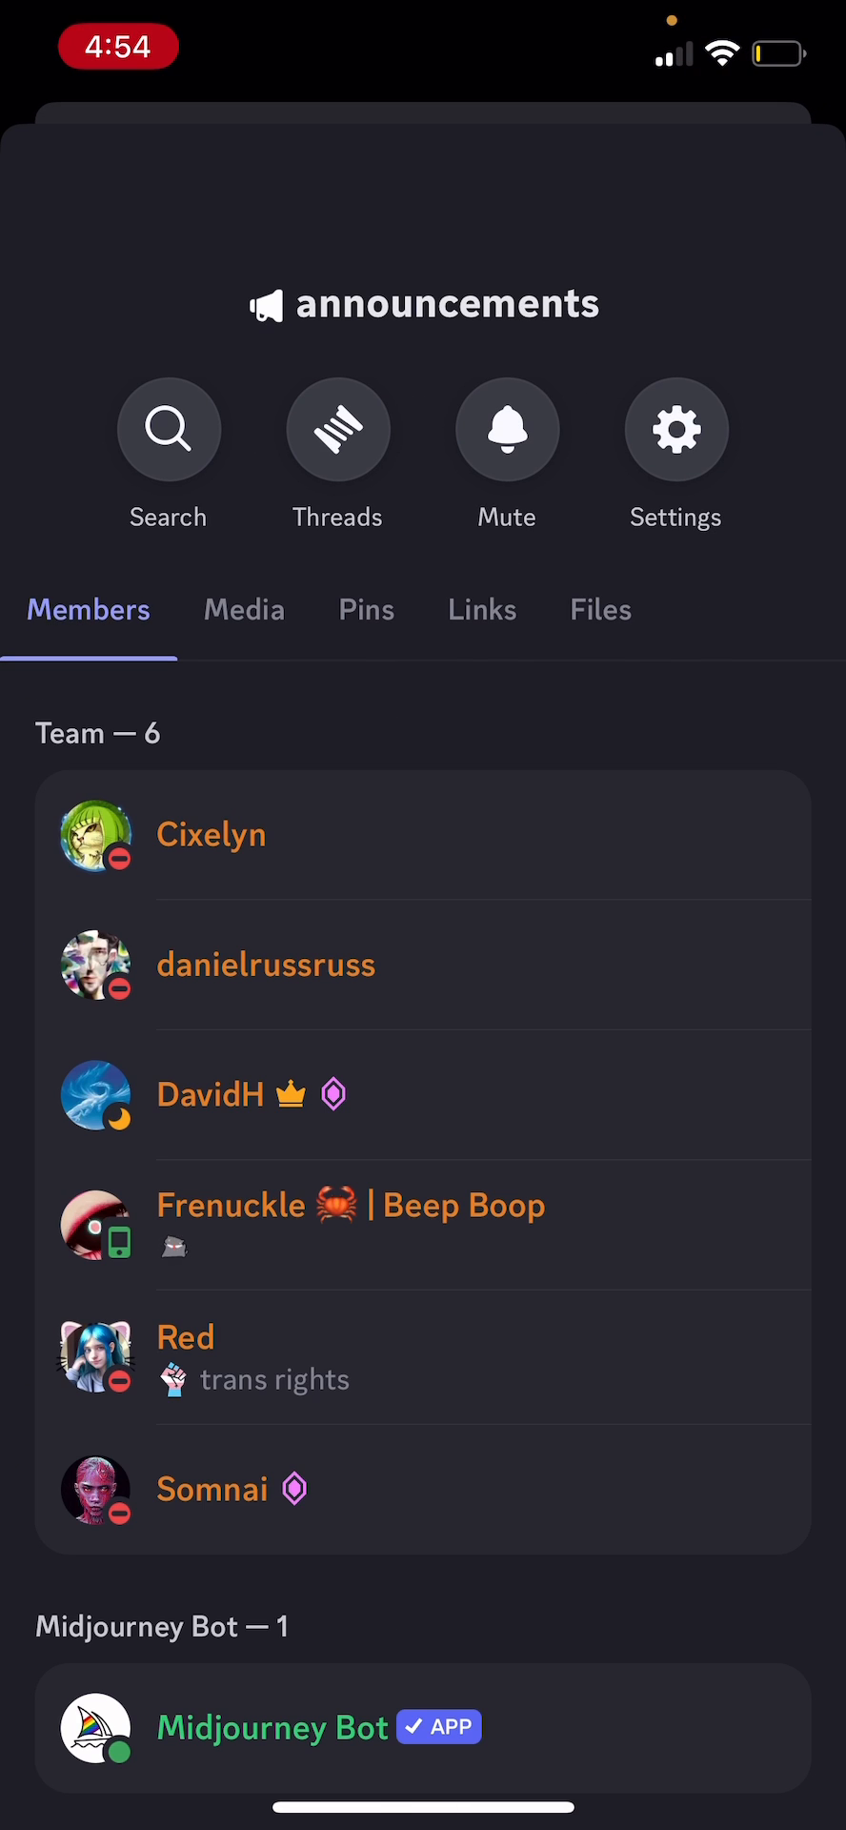
pyautogui.scroll(-3)
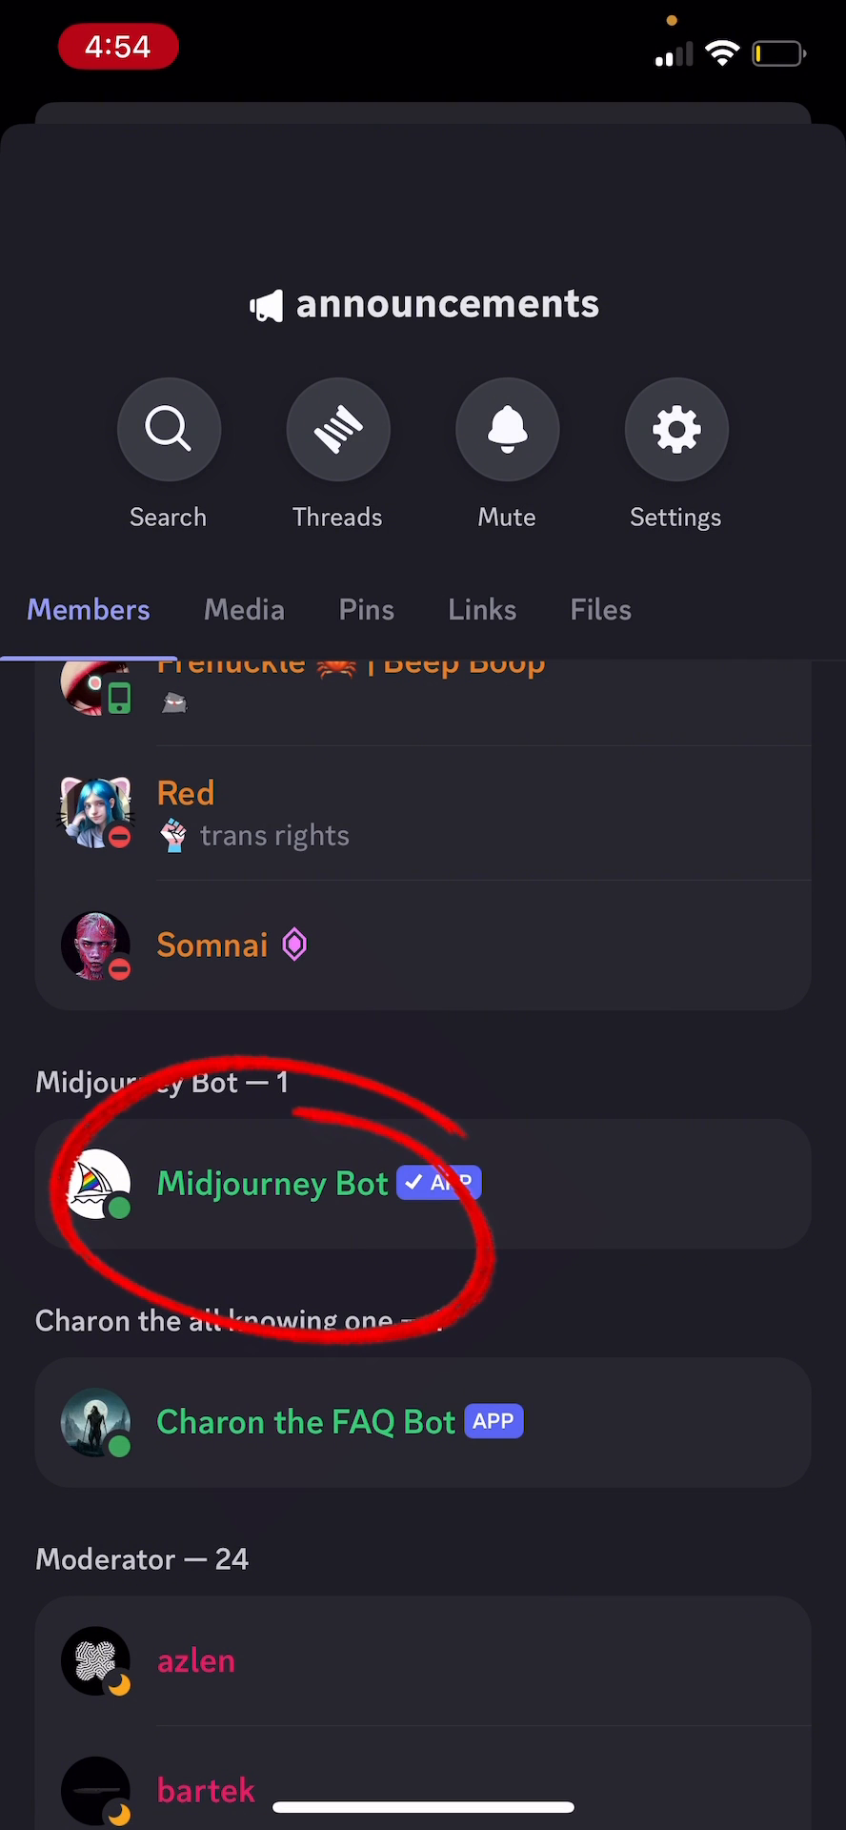
pyautogui.click(272, 1182)
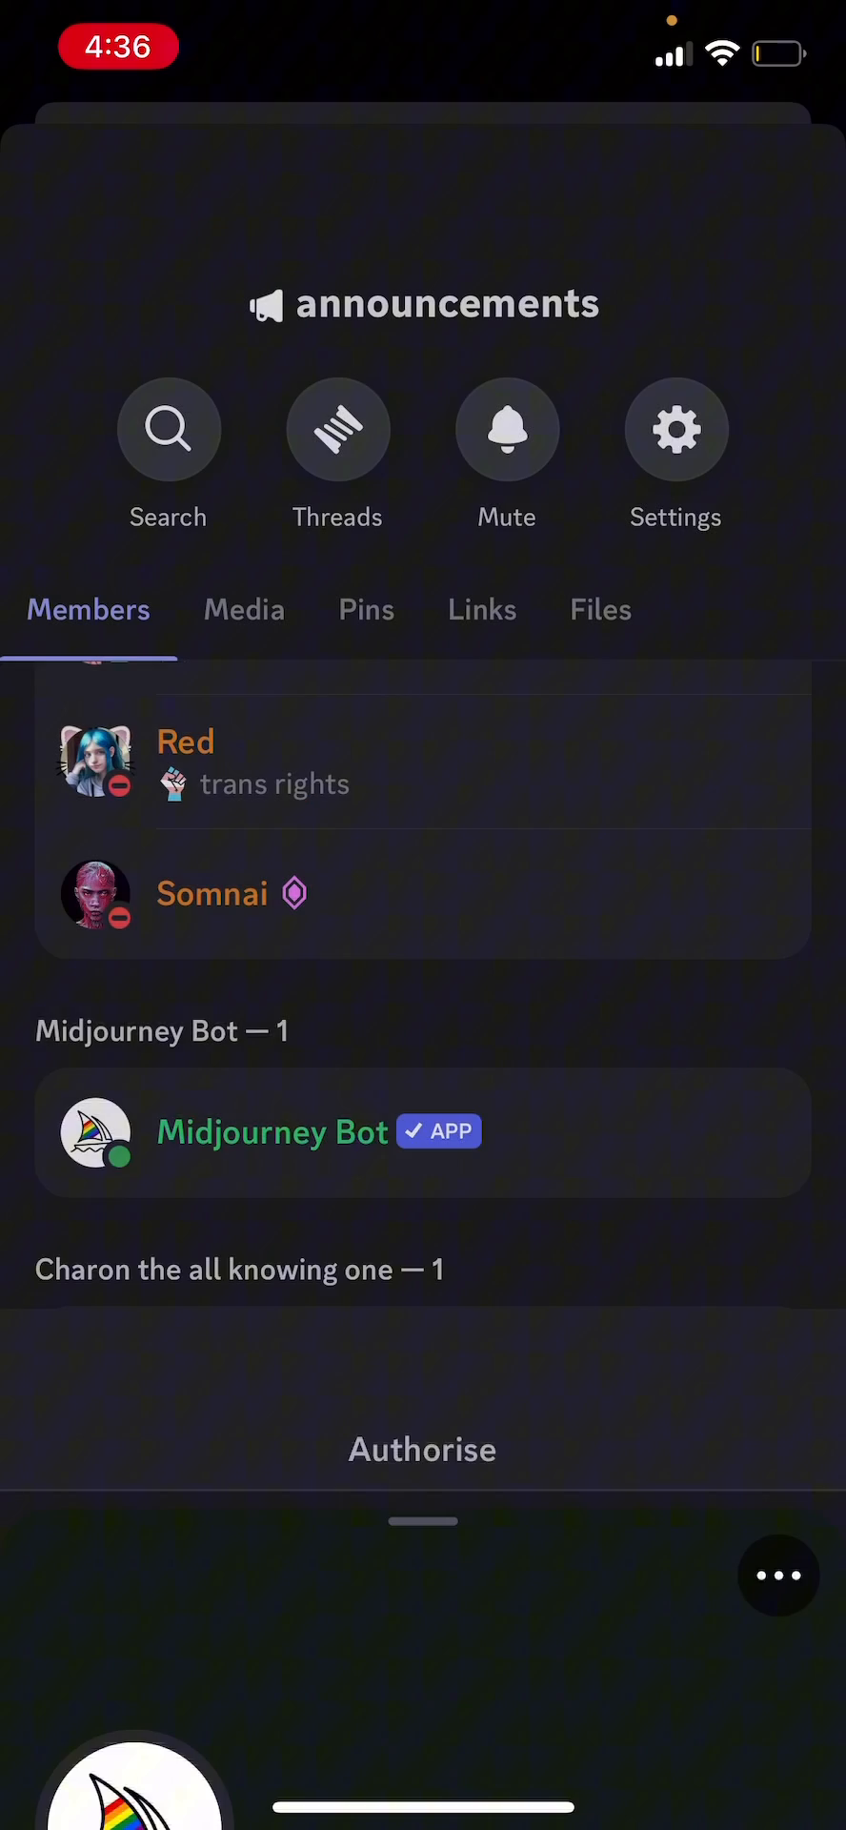
pyautogui.click(421, 1449)
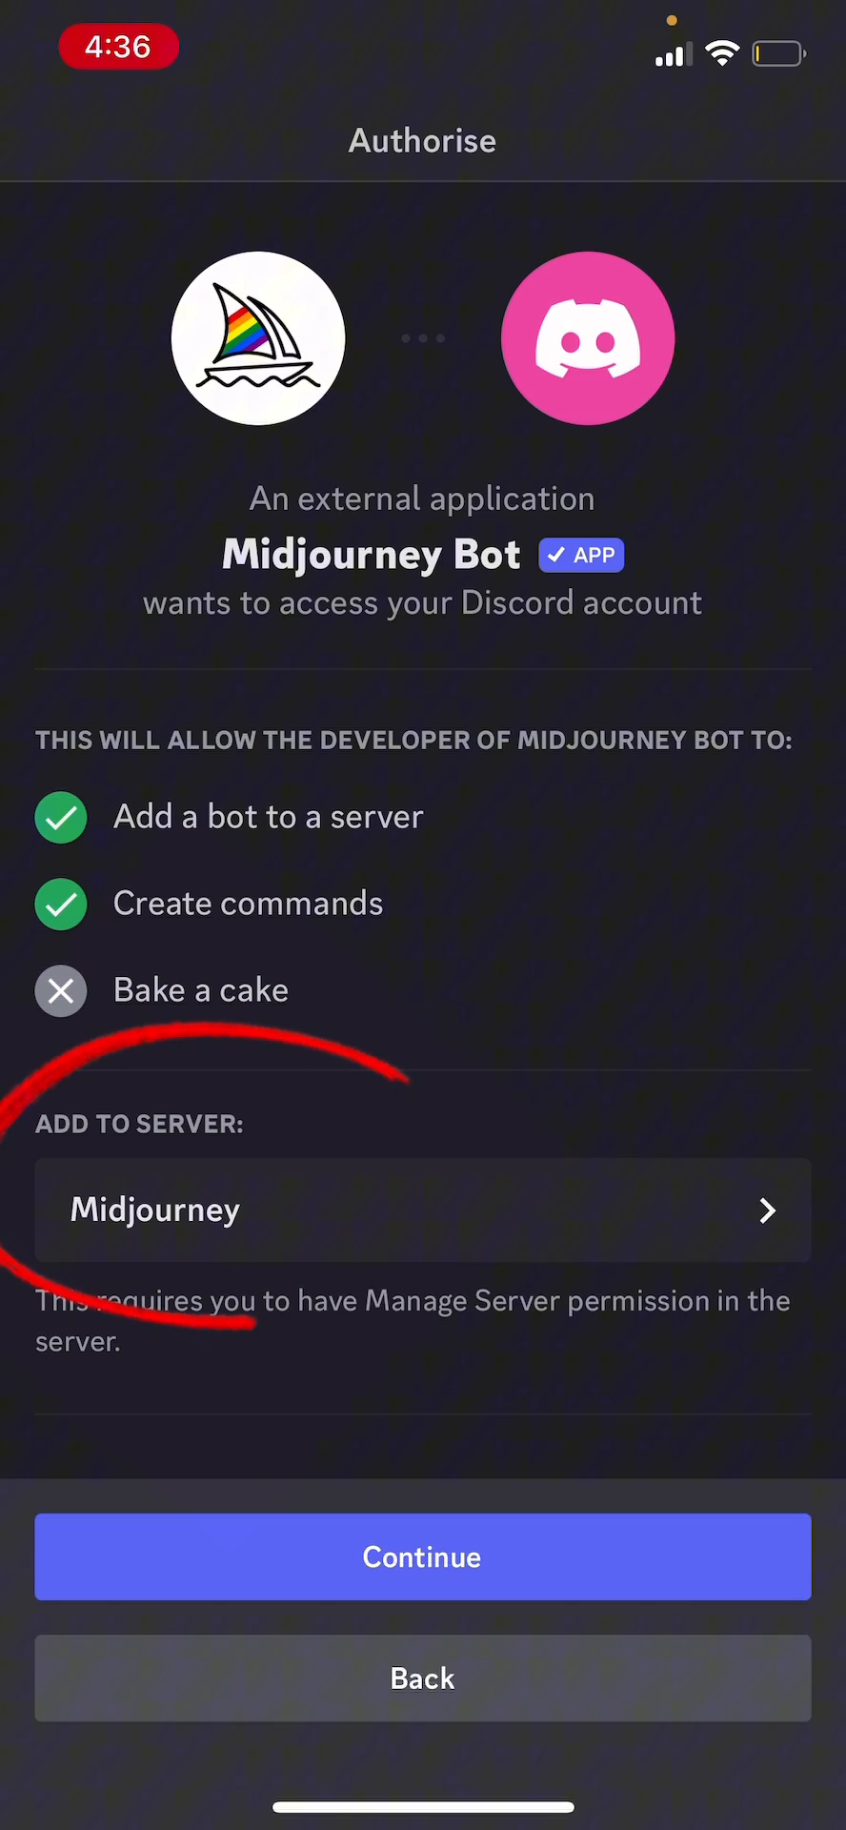
# Step: Pick 'New server' as the target for Midjourney Bot and continue to permissions
pyautogui.click(421, 1208)
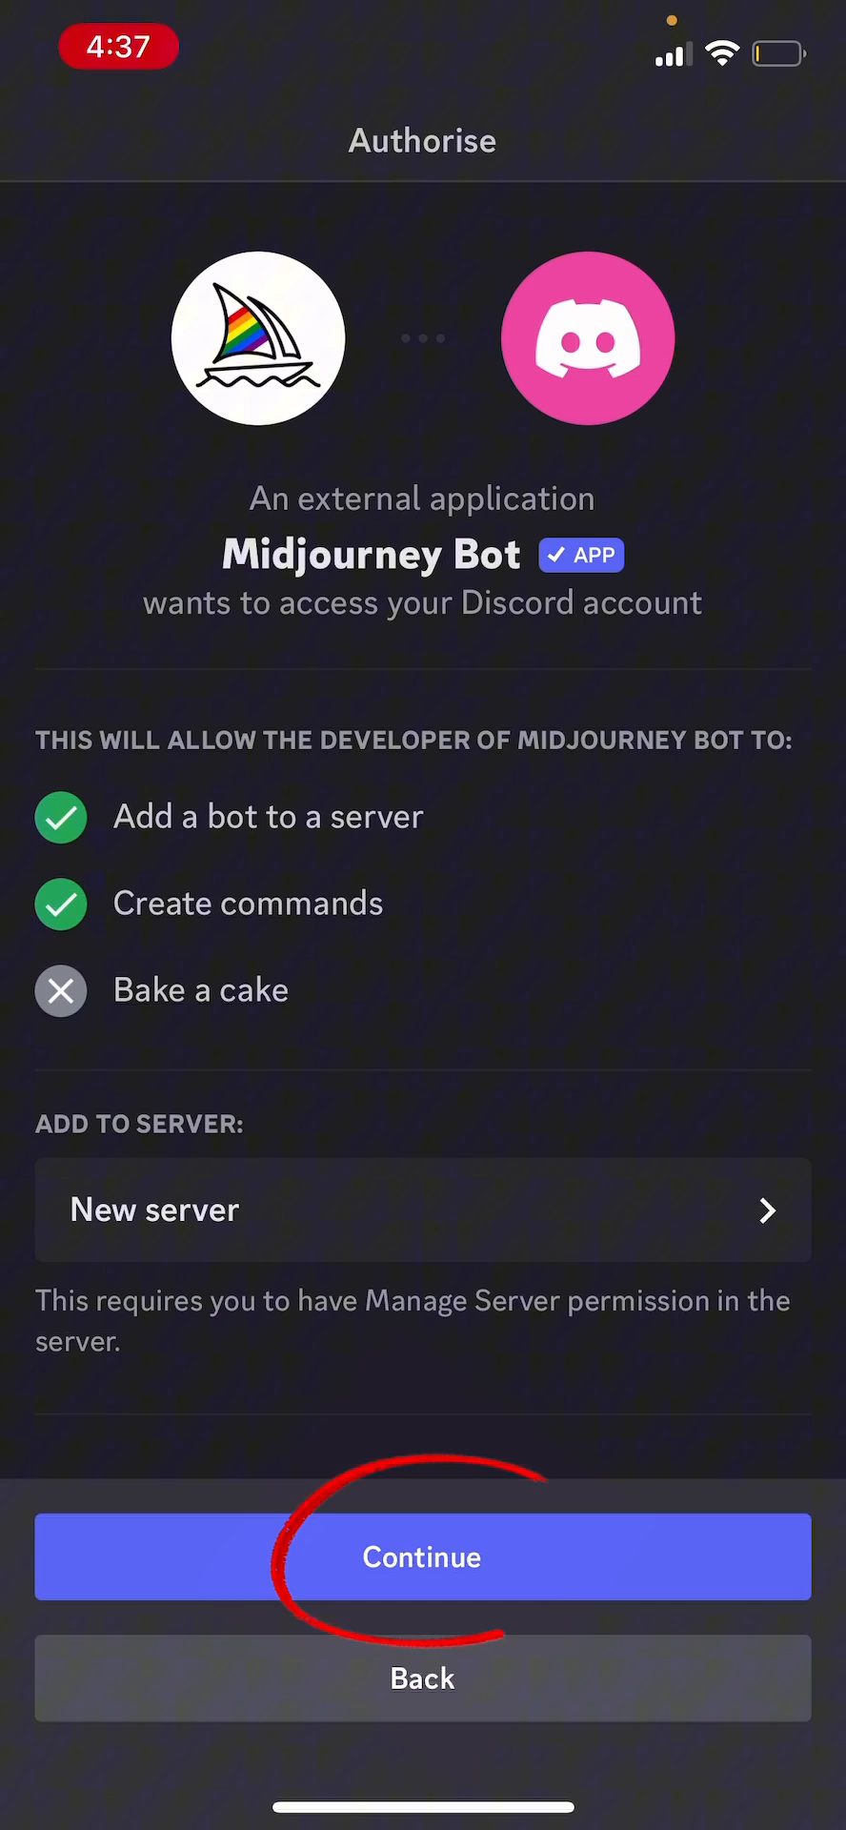
pyautogui.click(421, 1557)
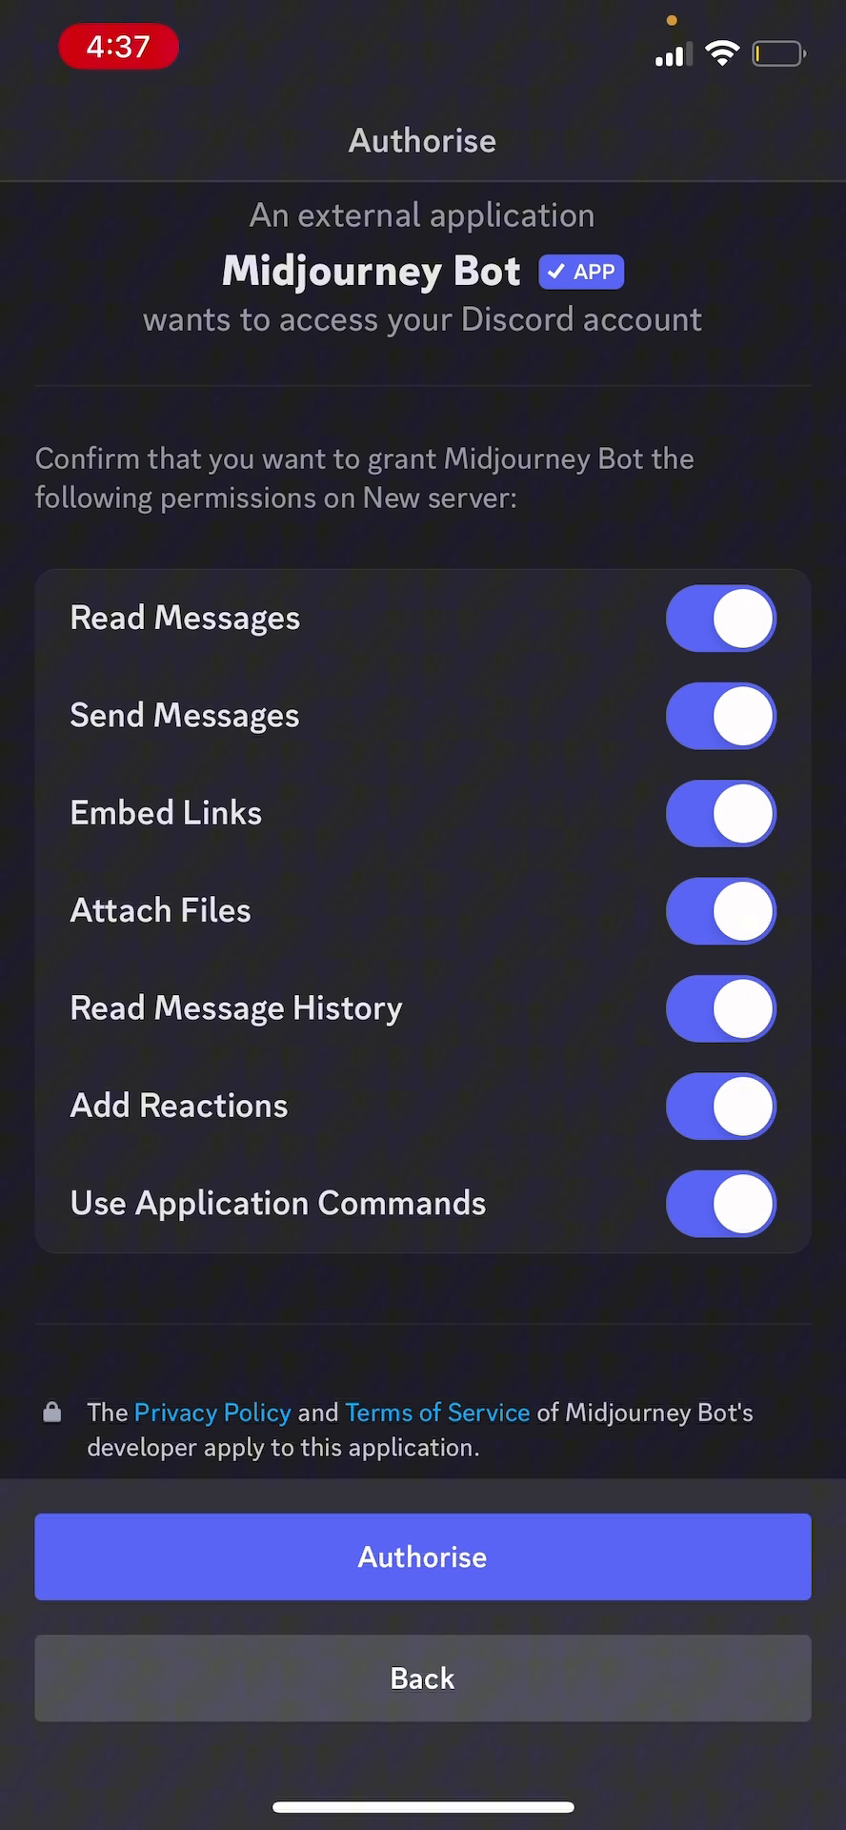
# Step: Authorise Midjourney Bot's permissions on New server and confirm the 'Are you human?' check
pyautogui.click(420, 1555)
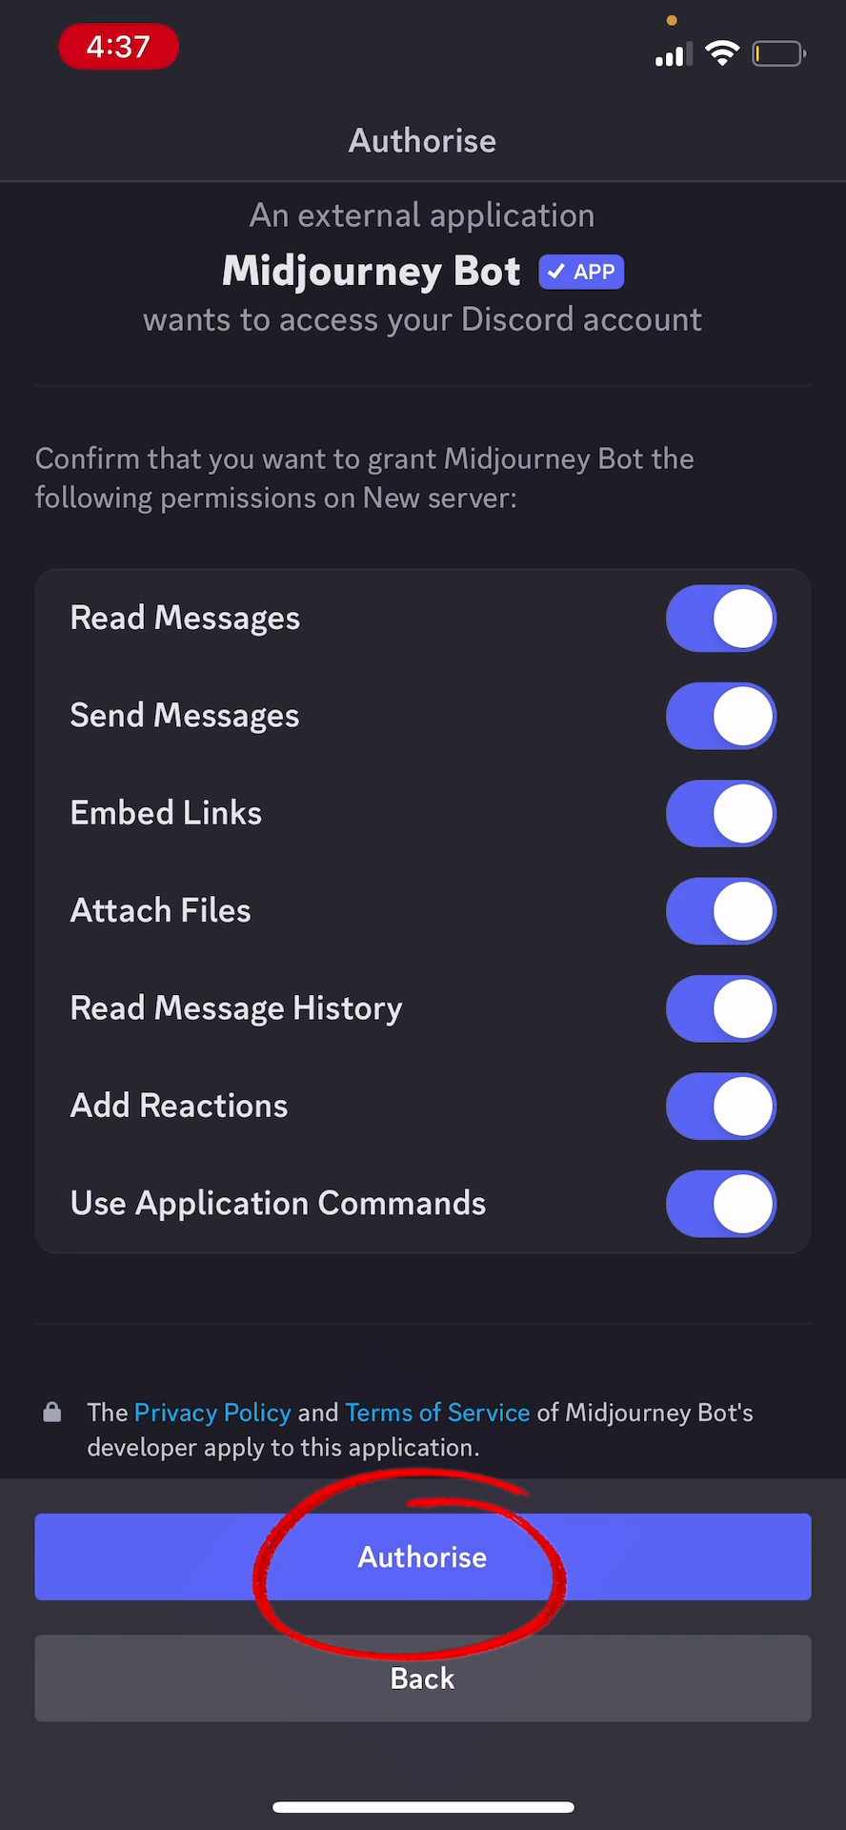
pyautogui.click(421, 1555)
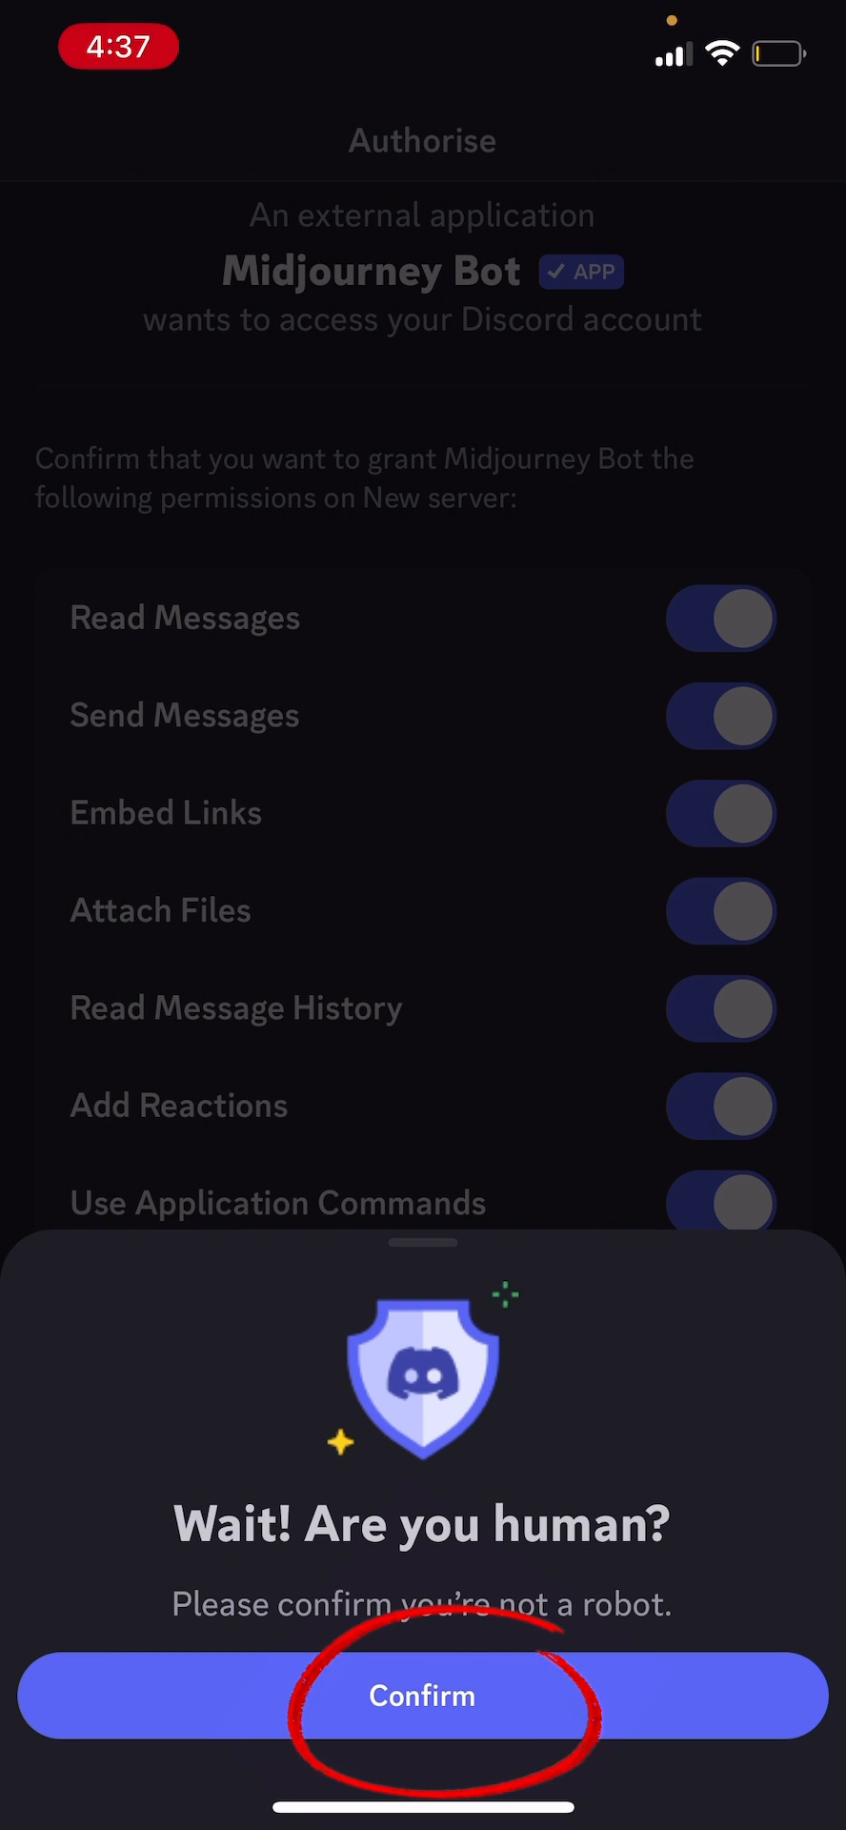
pyautogui.click(421, 1695)
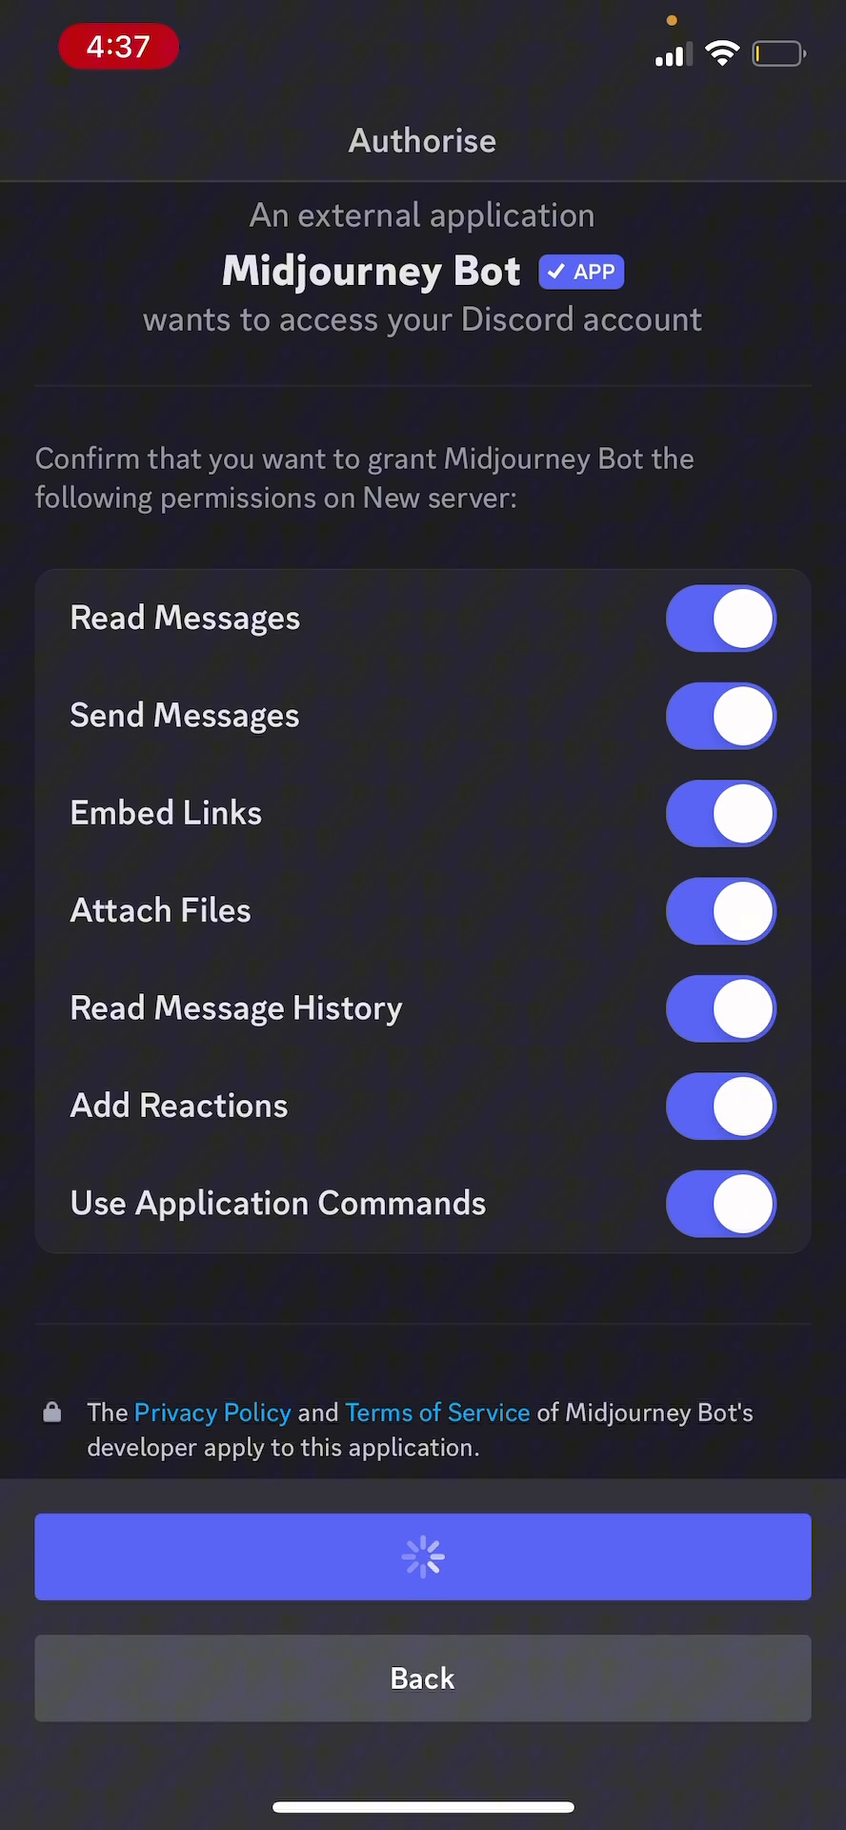
pyautogui.click(422, 1558)
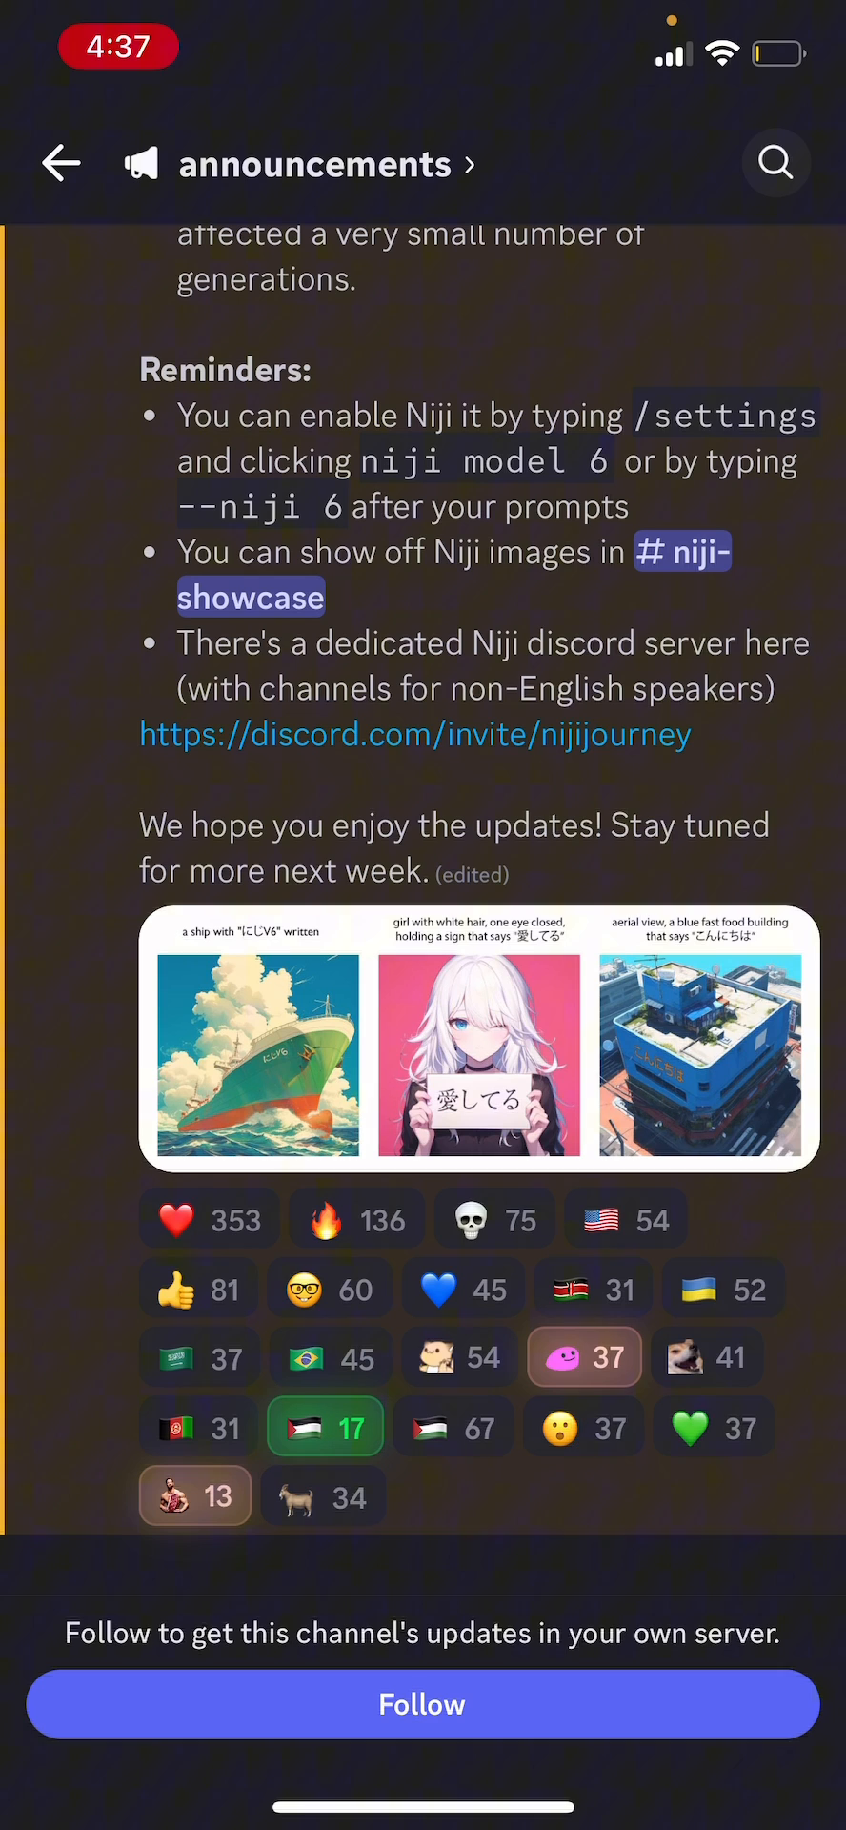
# Step: Switch to New server and enter its #general channel where Midjourney Bot has joined
pyautogui.click(61, 162)
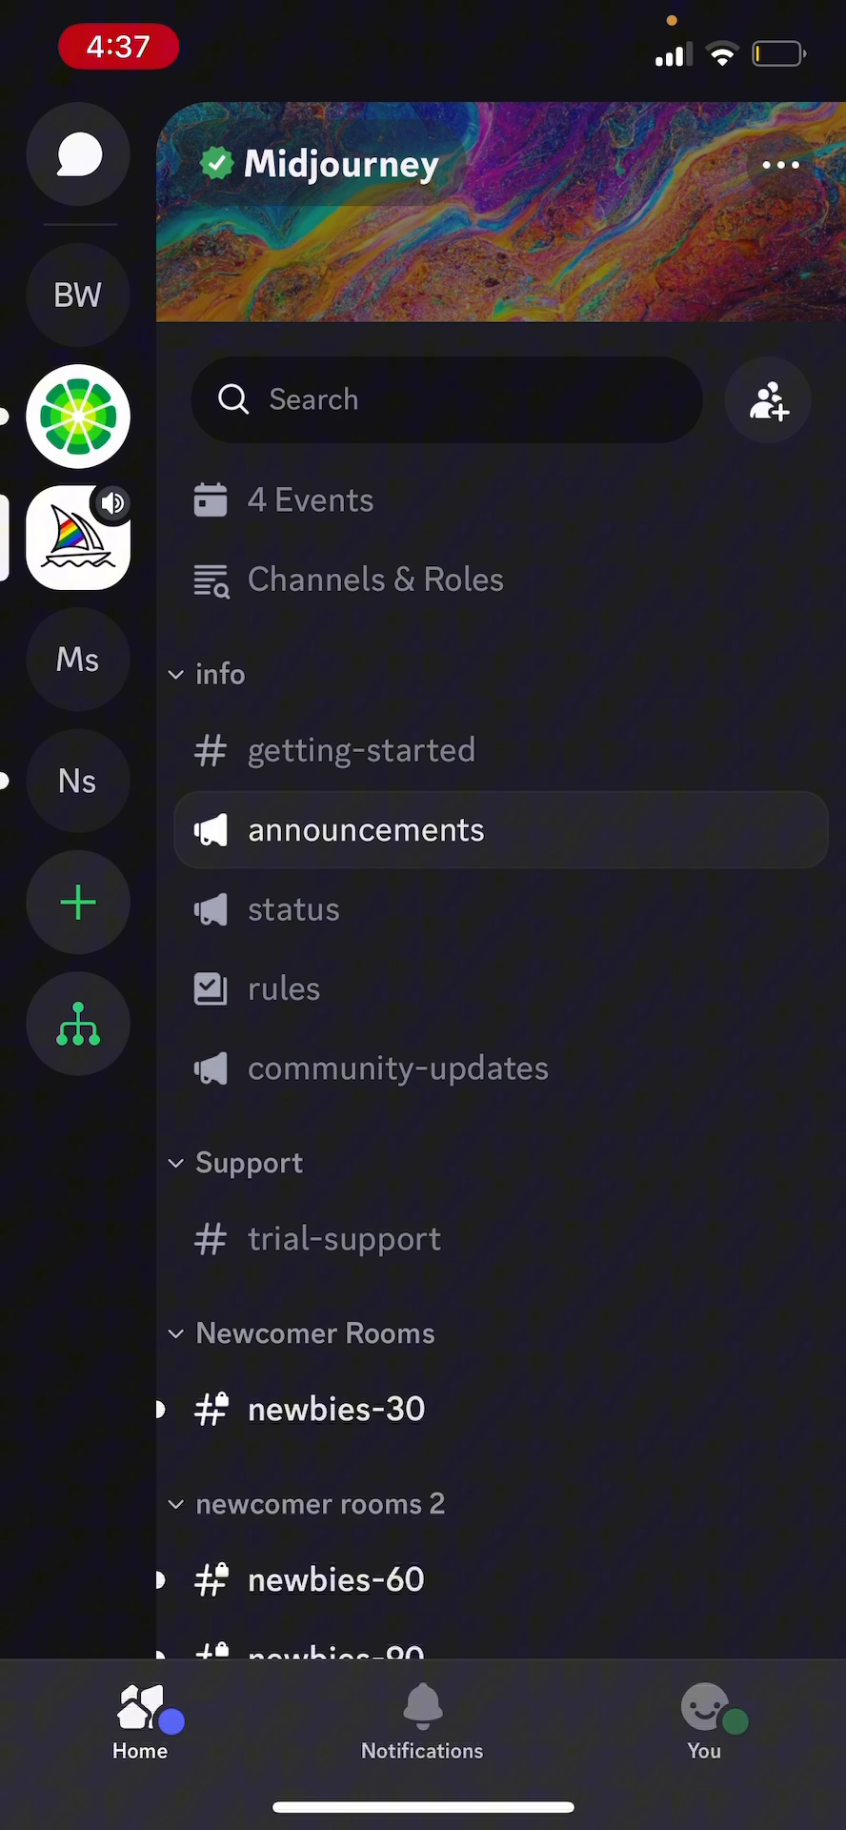
pyautogui.click(78, 779)
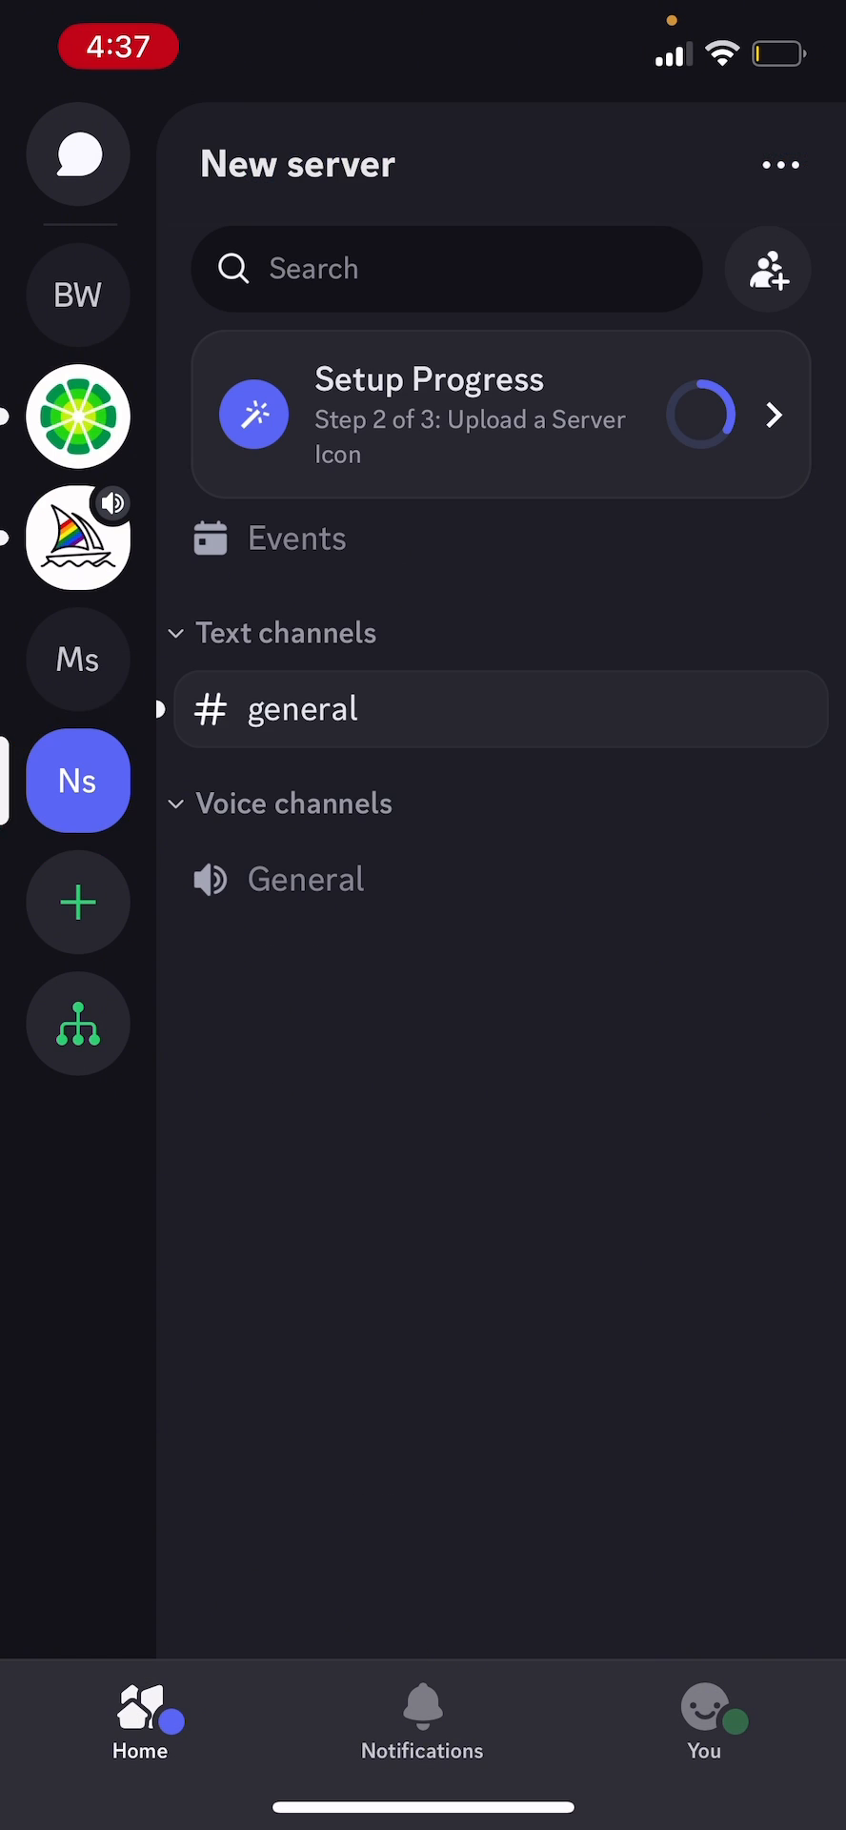
pyautogui.click(301, 709)
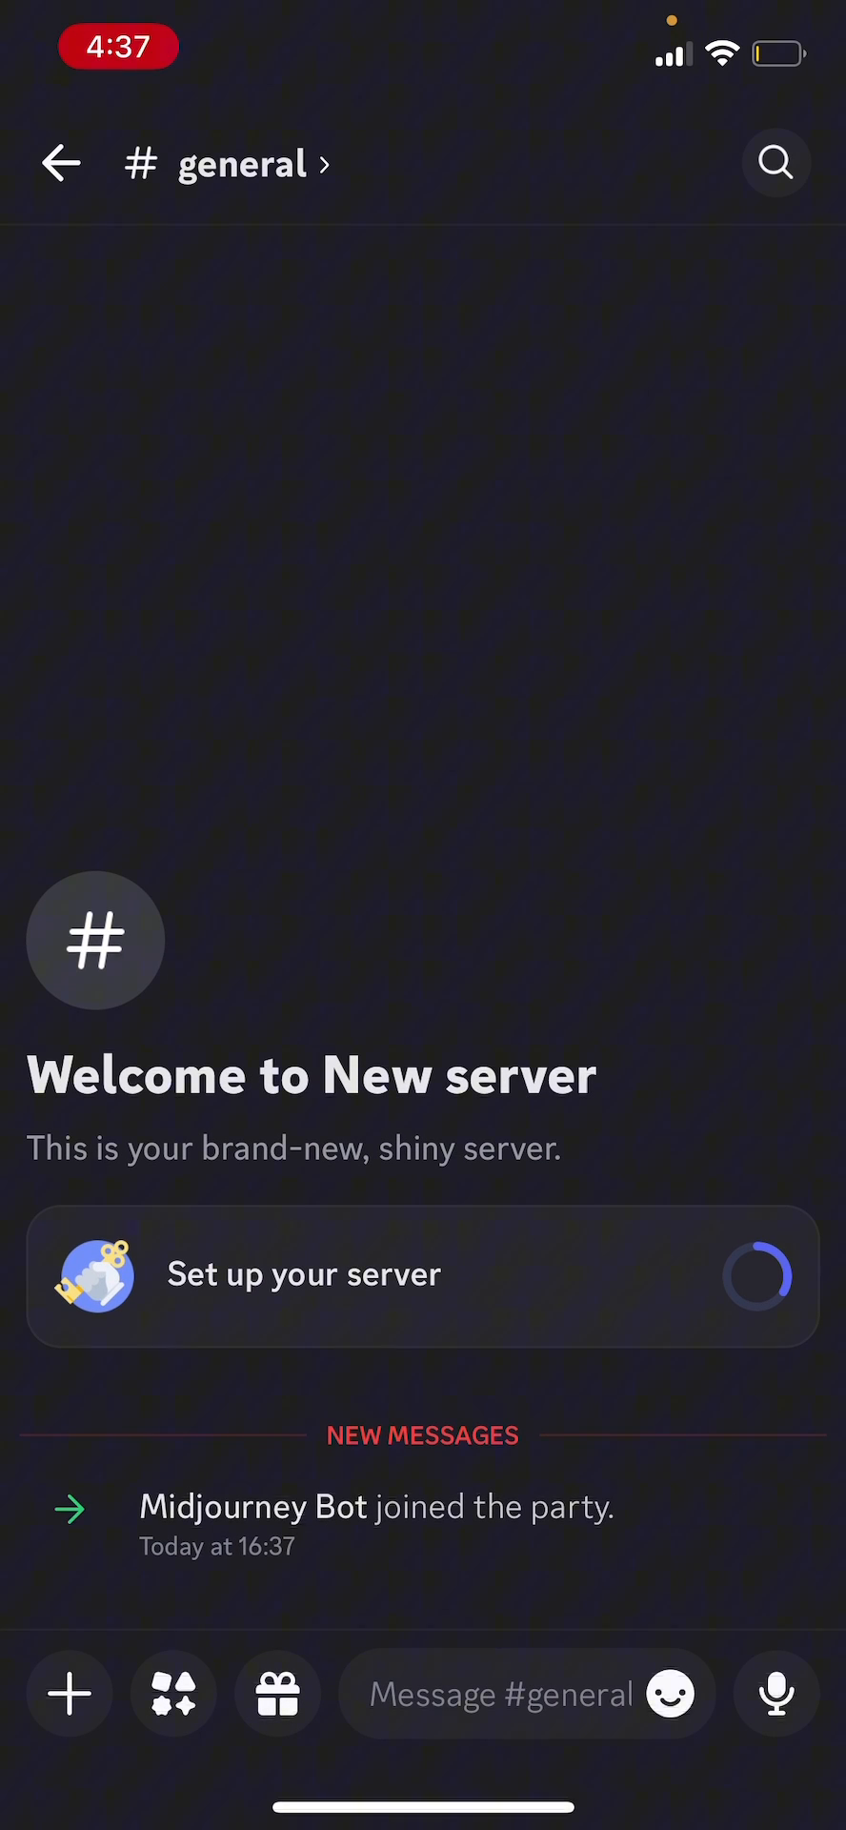
# Step: Write '/imagin' in #general so Midjourney Bot's commands list appears with imagine first
pyautogui.click(513, 1693)
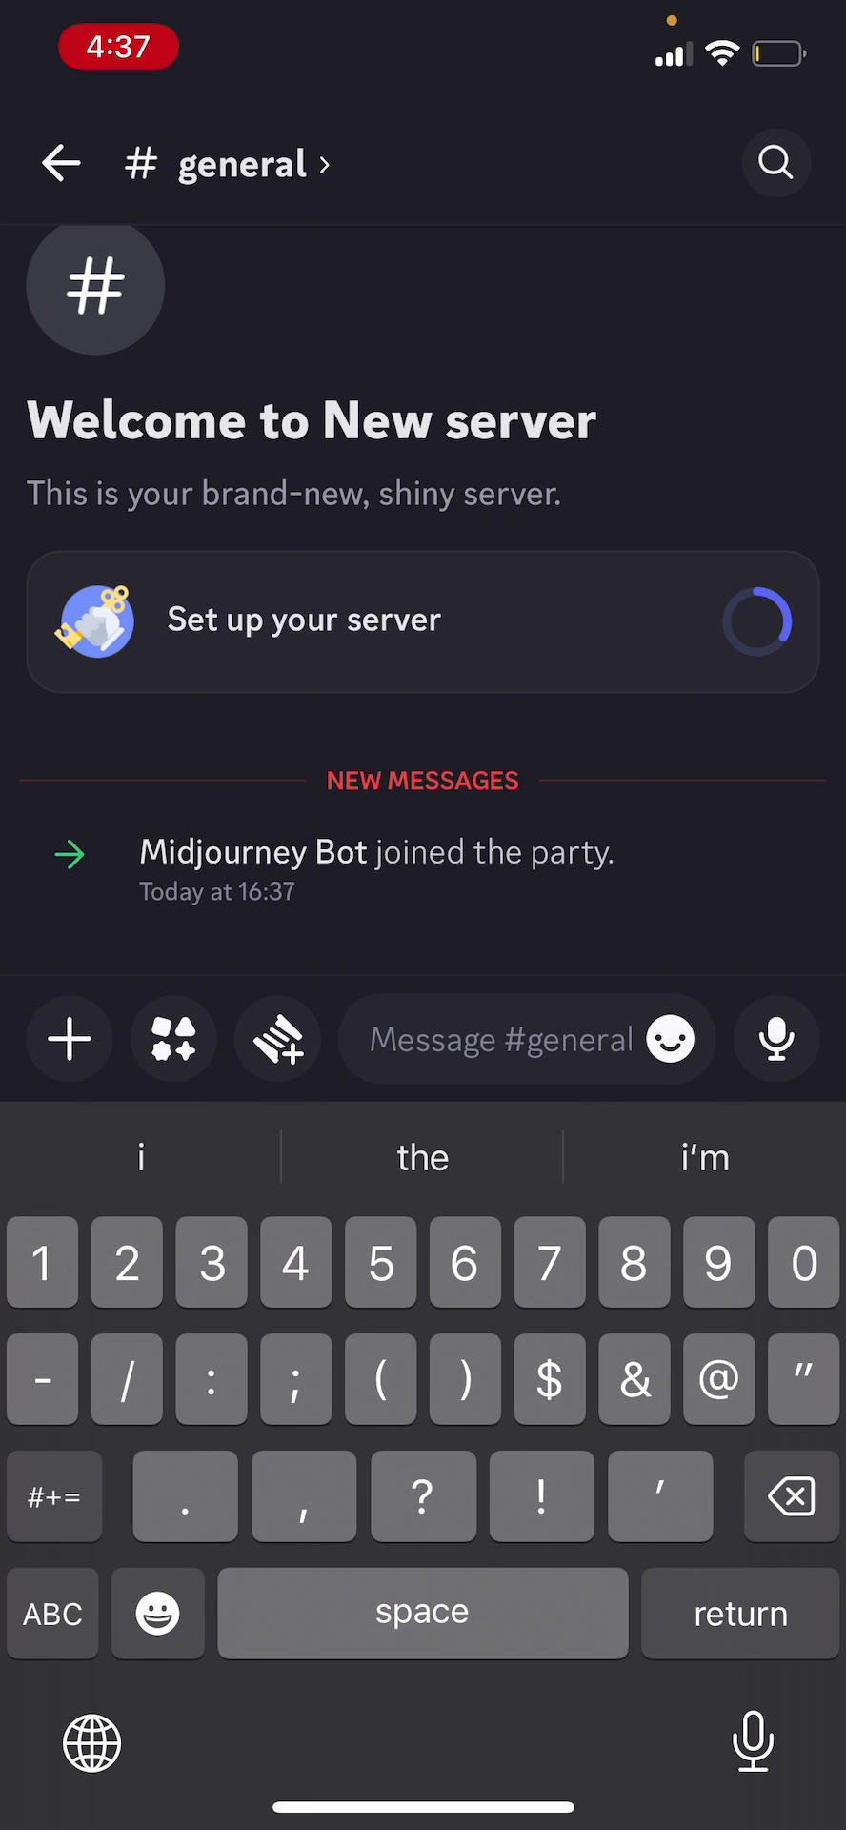
pyautogui.write('/')
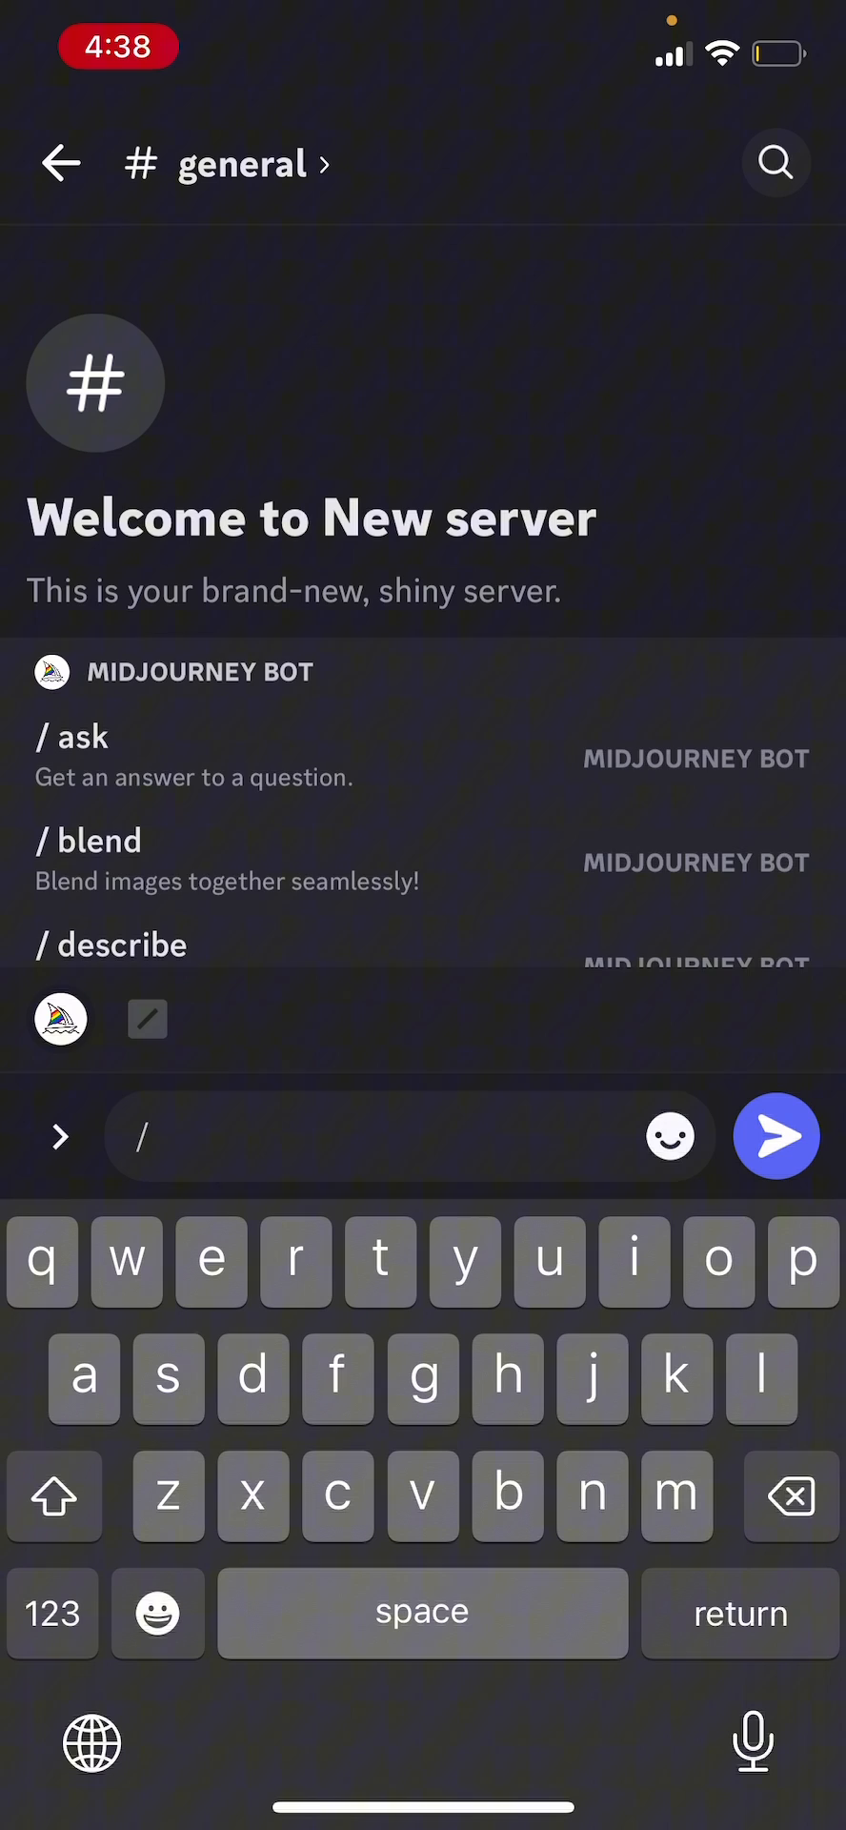
pyautogui.write('imagin')
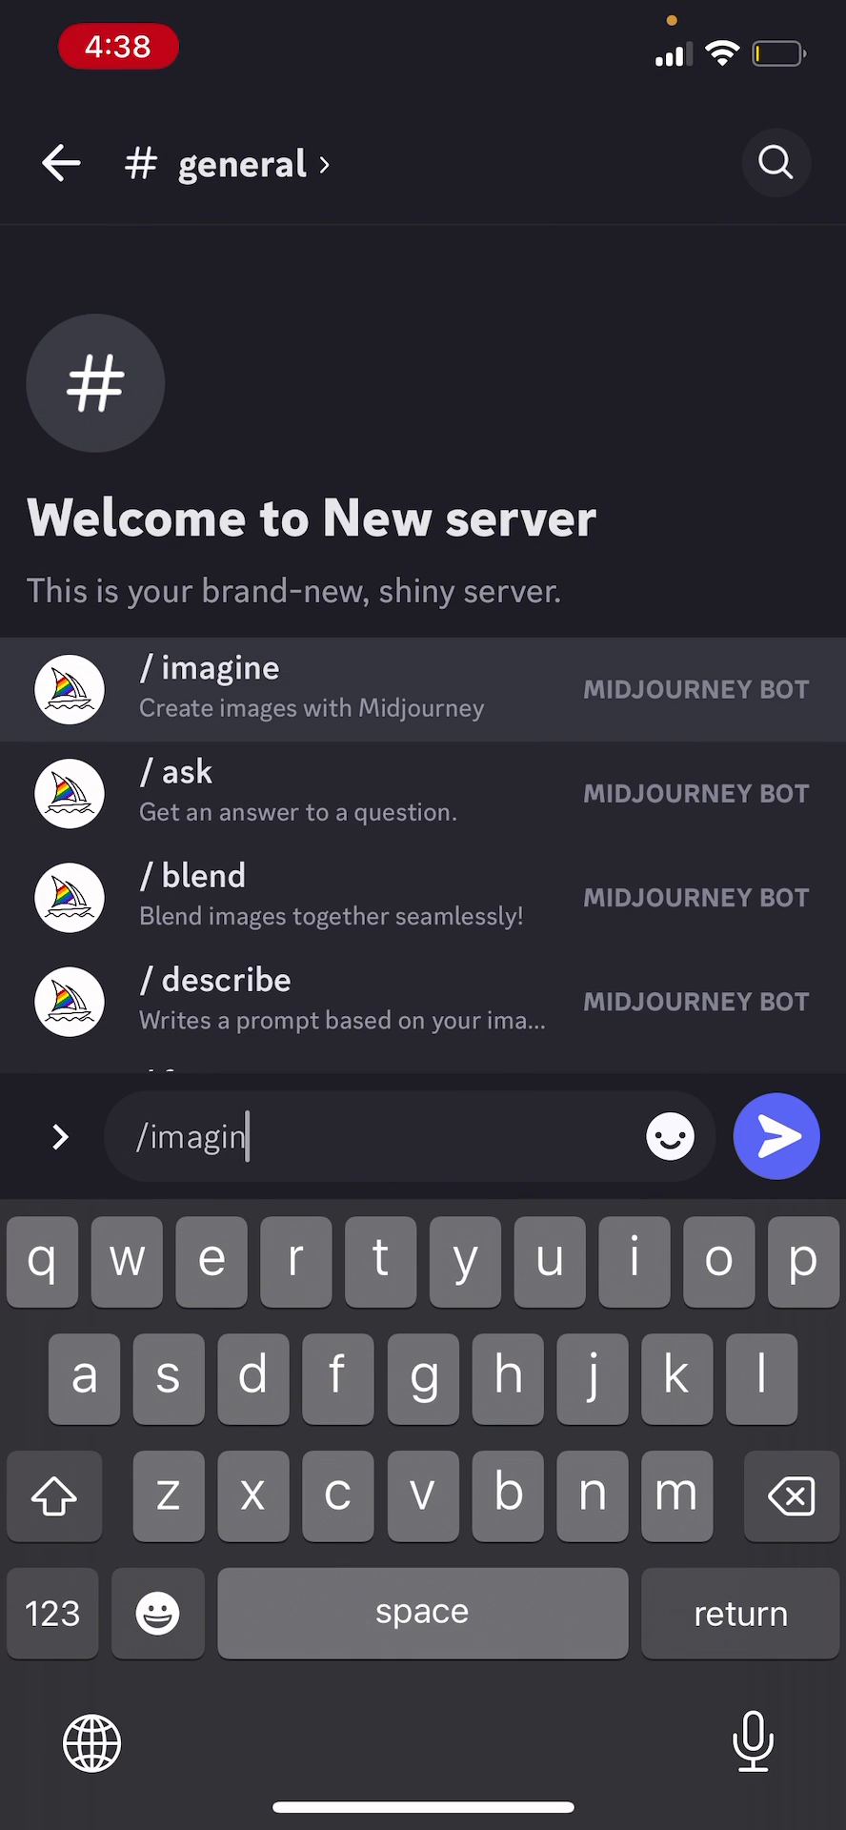